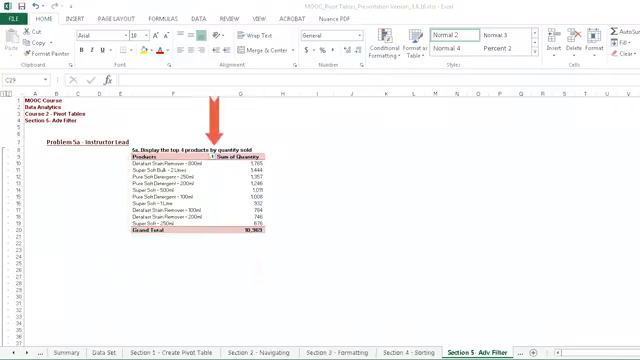
Apply a Top 4 value filter on Products by Sum of Quantity
{"action": "left_click", "coordinate": [204, 155]}
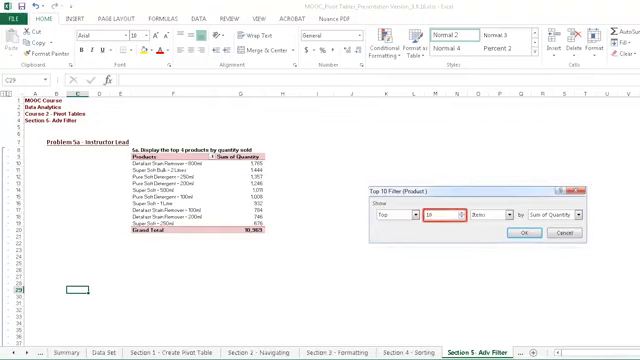
{"action": "type", "text": "4"}
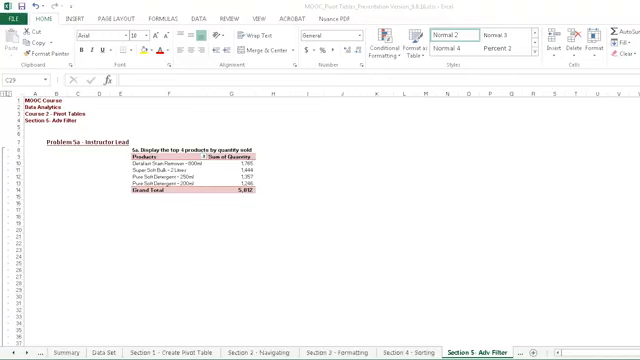
Filter the Problem 5b pivot products to labels containing '200ml'
{"action": "scroll", "scroll_direction": "down", "scroll_amount": 3}
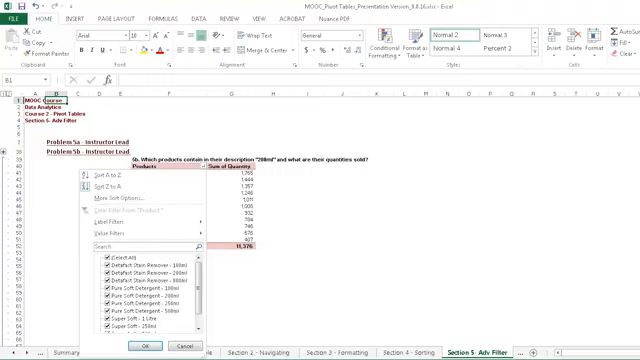
{"action": "left_click", "coordinate": [113, 211]}
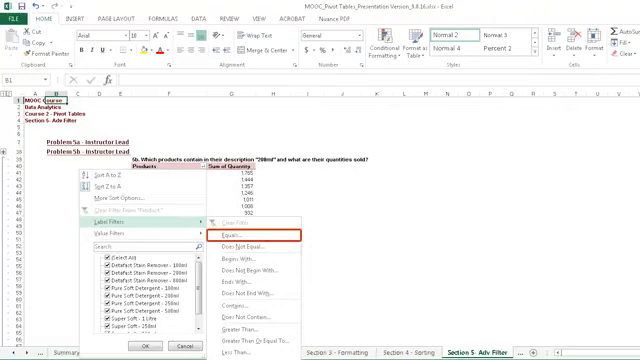
{"action": "mouse_move", "coordinate": [253, 261]}
{"action": "type", "text": "200ml"}
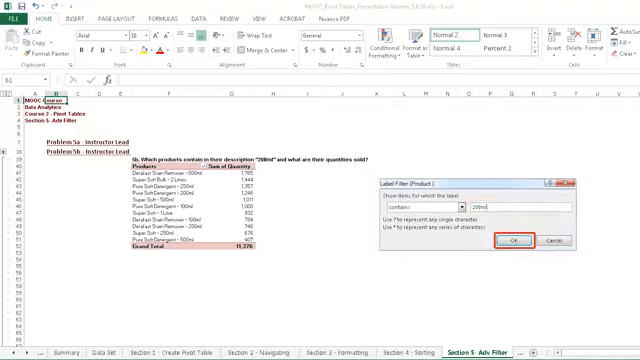
{"action": "left_click", "coordinate": [517, 241]}
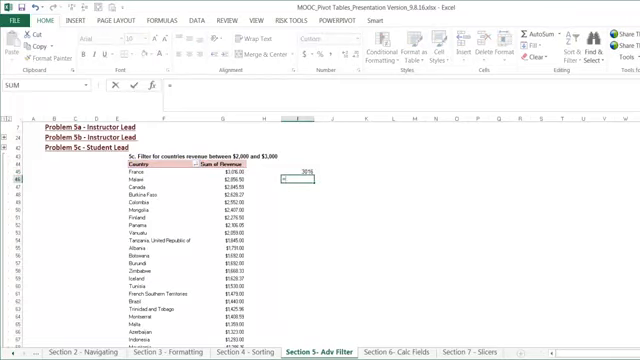
Begin a GETPIVOTDATA formula beside the pivot table for France's revenue
{"action": "type", "text": "=GETPIVOTDATA"}
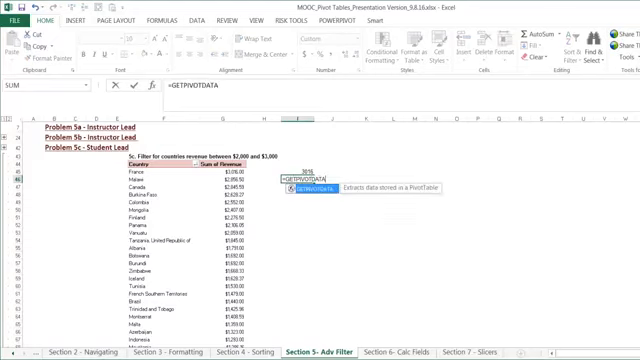
{"action": "type", "text": "("}
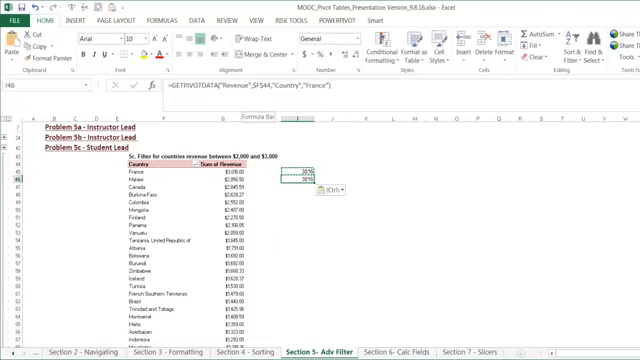
{"action": "type", "text": "=GETPIVOT"}
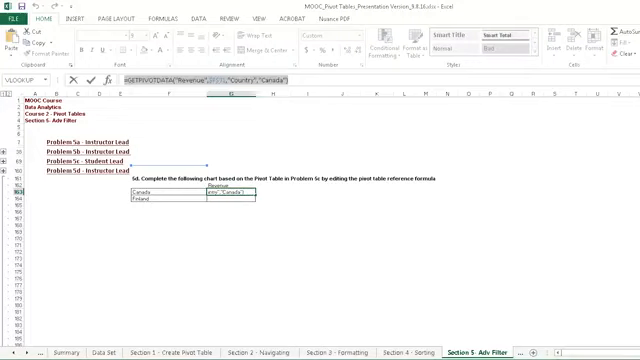
Edit the copied Canada lookup formula so it retrieves Finland's revenue
{"action": "left_click", "coordinate": [233, 198]}
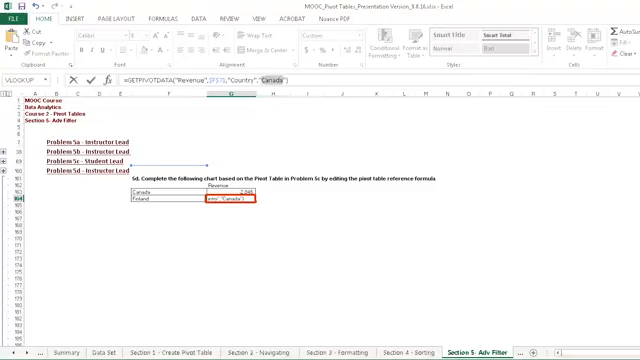
{"action": "type", "text": "Finland"}
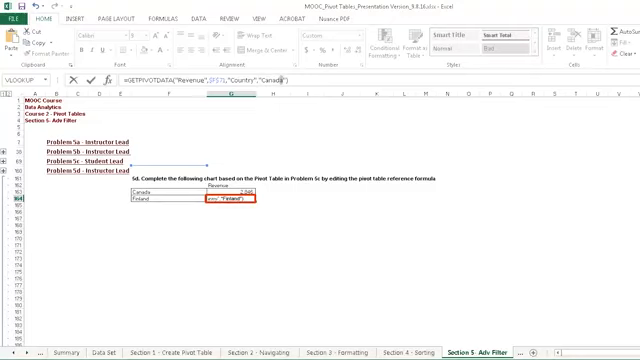